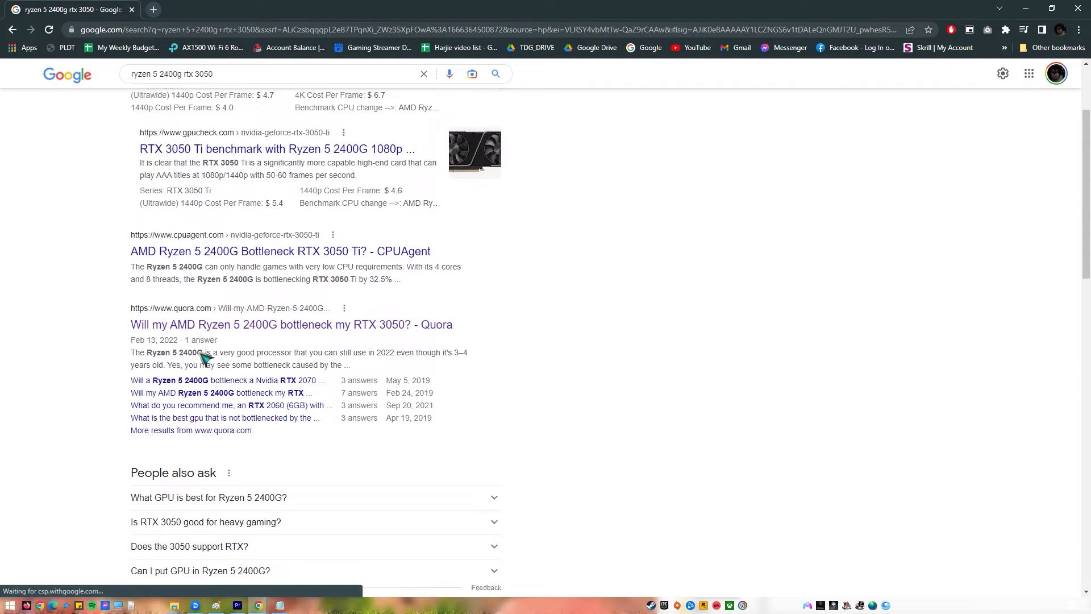
Step: Open the first gpucheck.com RTX 3050 benchmark result from the Google results
scroll("down", 3)
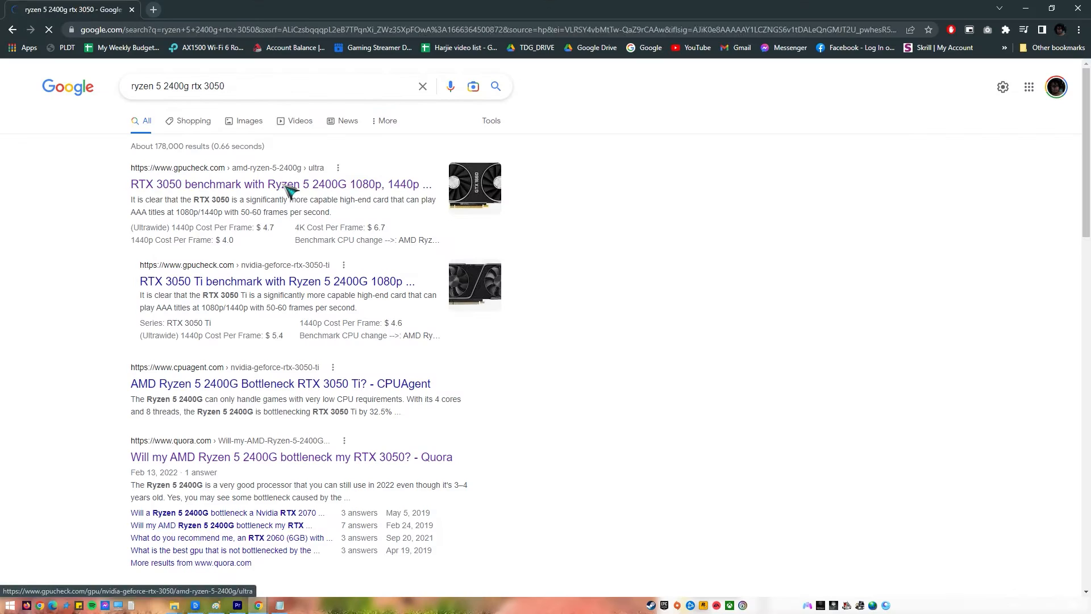
left_click(282, 184)
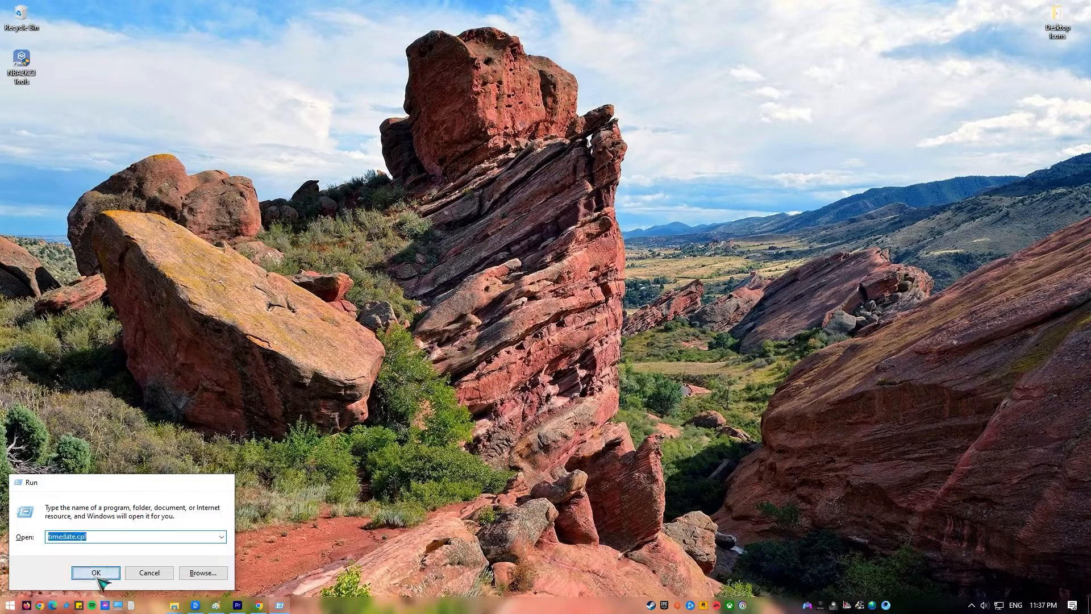
Step: Run timedate.cpl to show the Date and Time panel with the Kuala Lumpur time zone
left_click(95, 572)
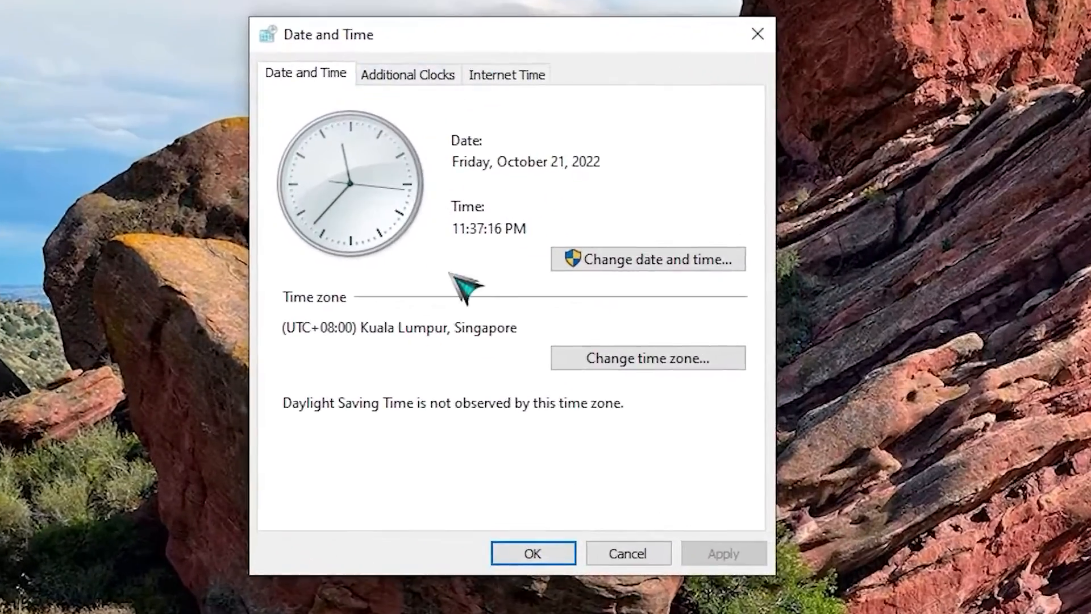
left_click(647, 259)
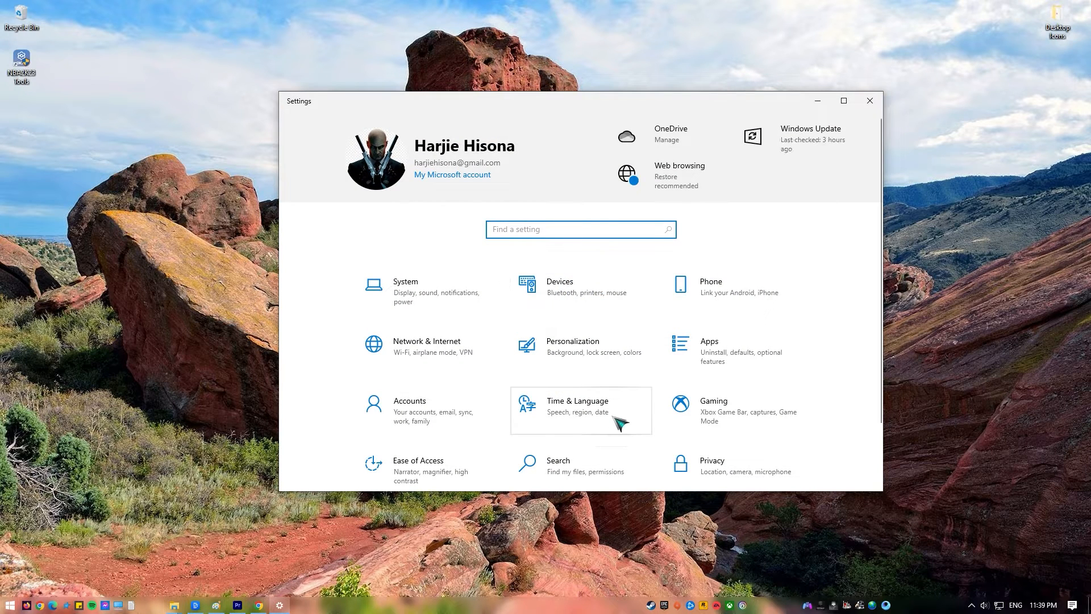
Step: In Time & Language settings, switch Set time zone automatically off
left_click(576, 406)
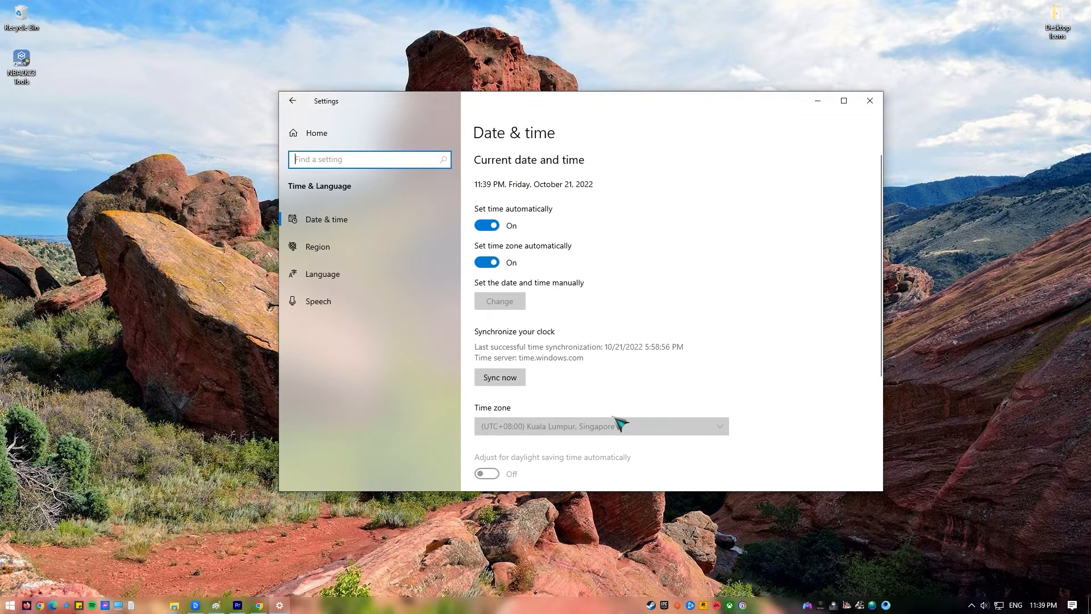
mouse_move(369, 218)
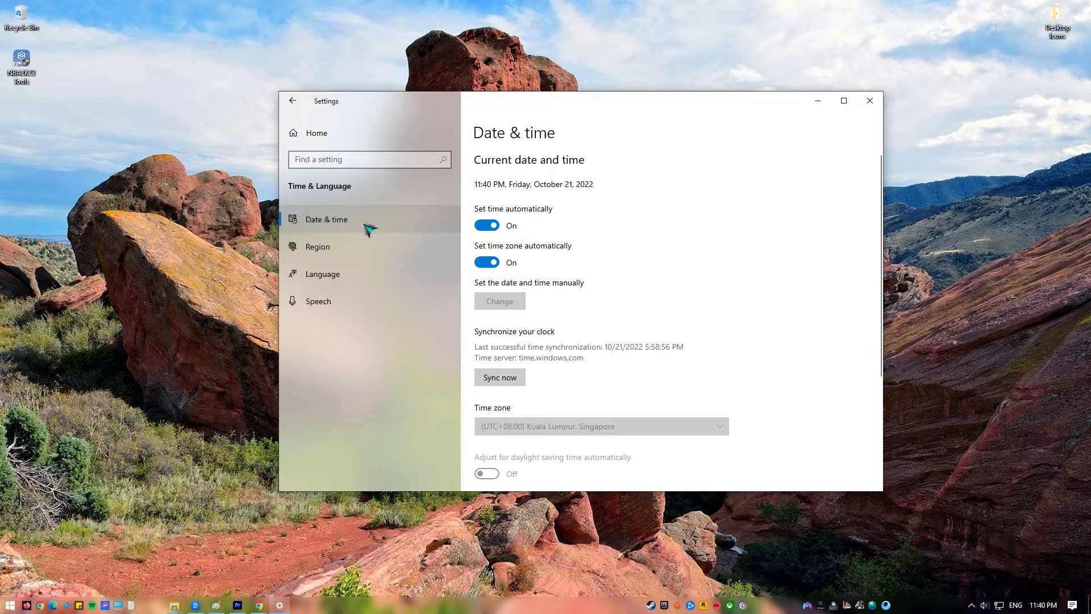
mouse_move(521, 246)
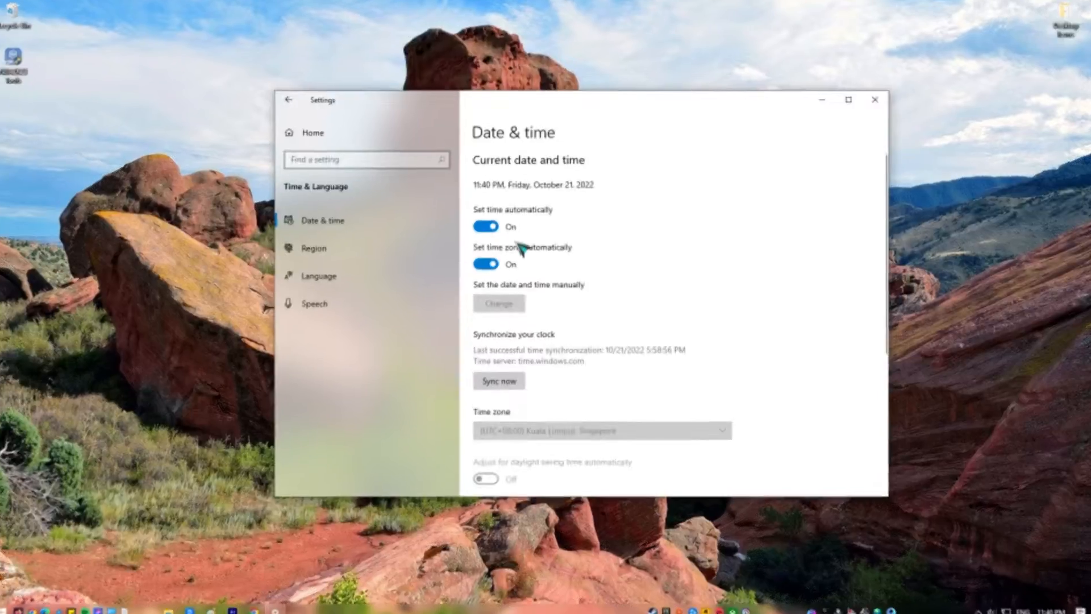
left_click(874, 100)
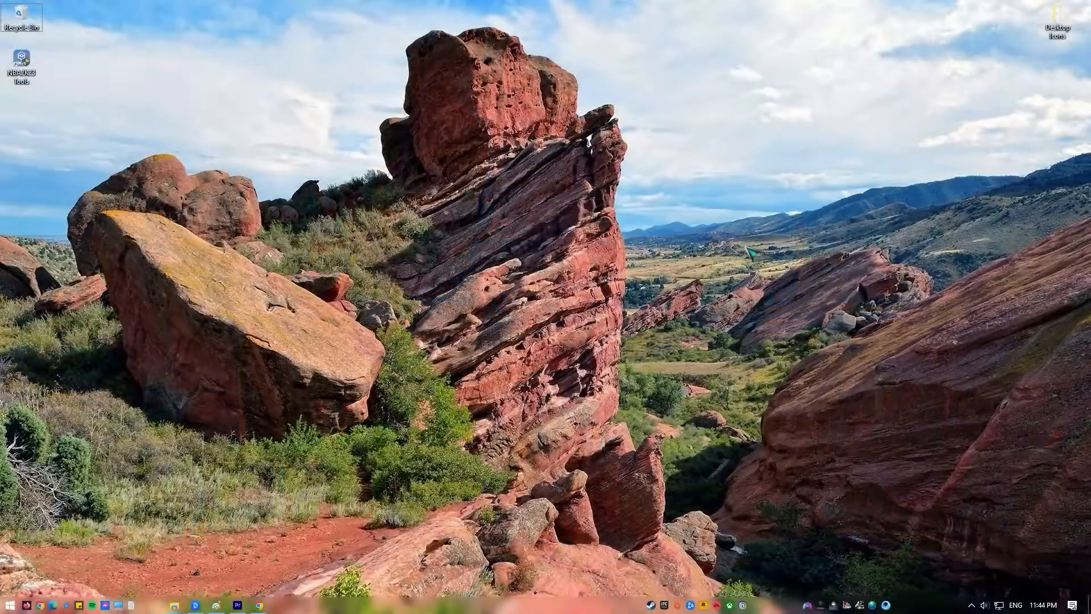
Step: Return to Time & Language settings and switch automatic time zone back on
left_click(279, 604)
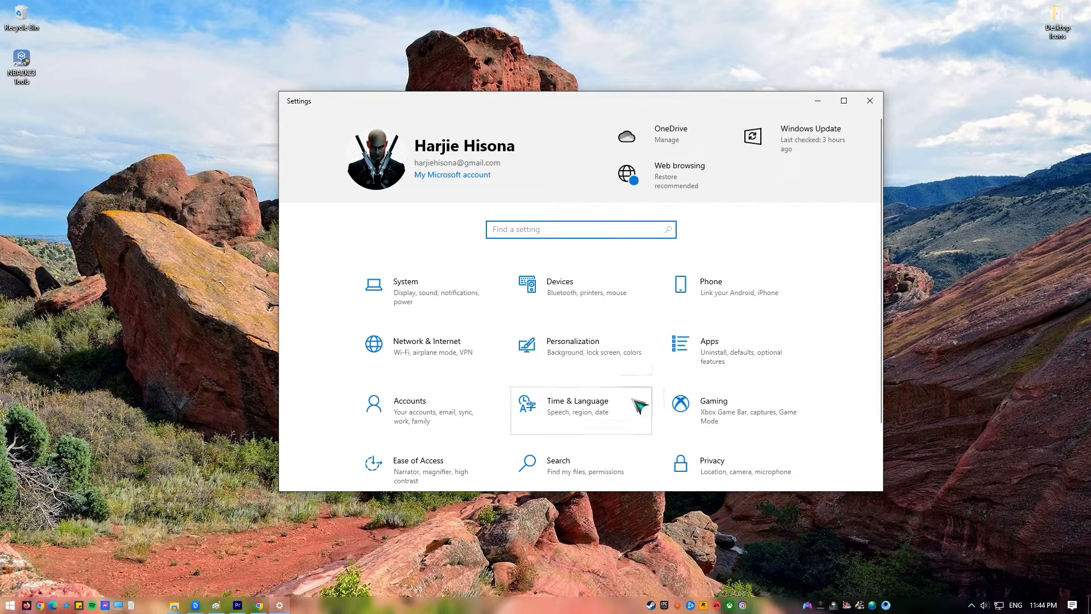
left_click(576, 410)
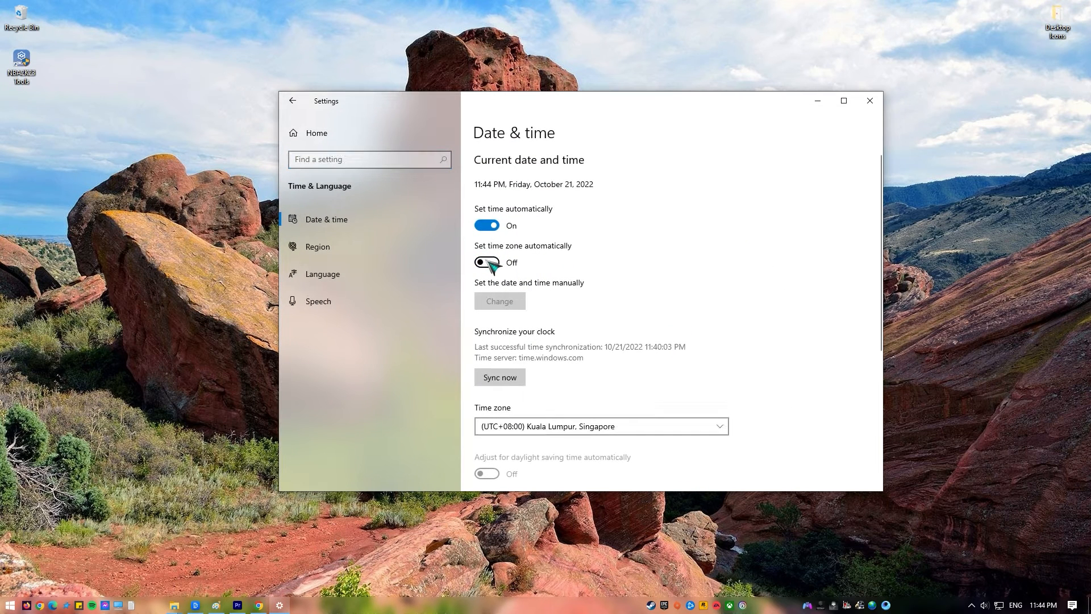
left_click(486, 263)
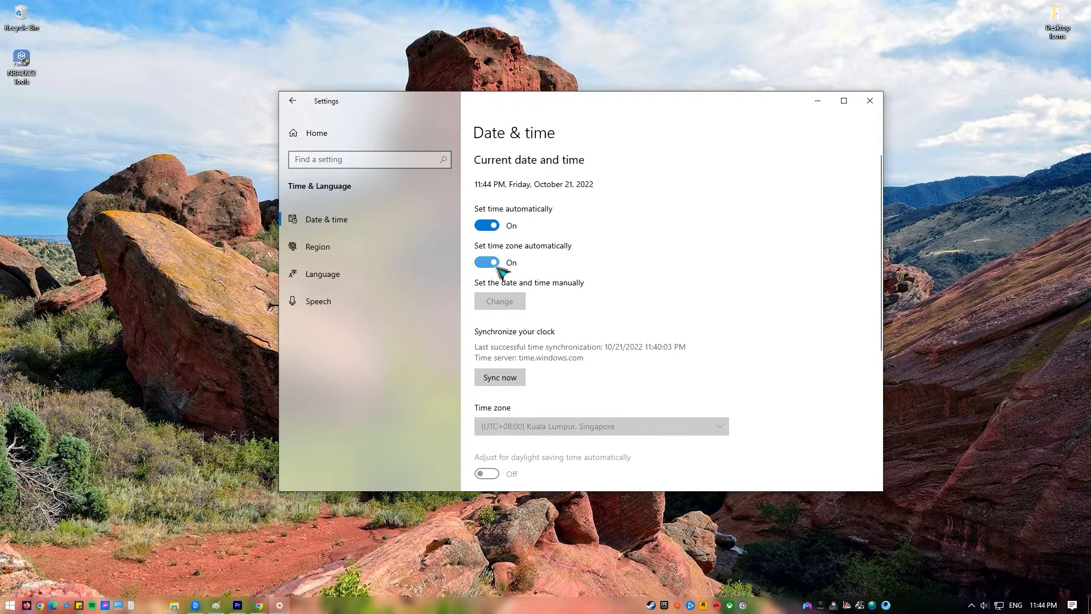
left_click(600, 427)
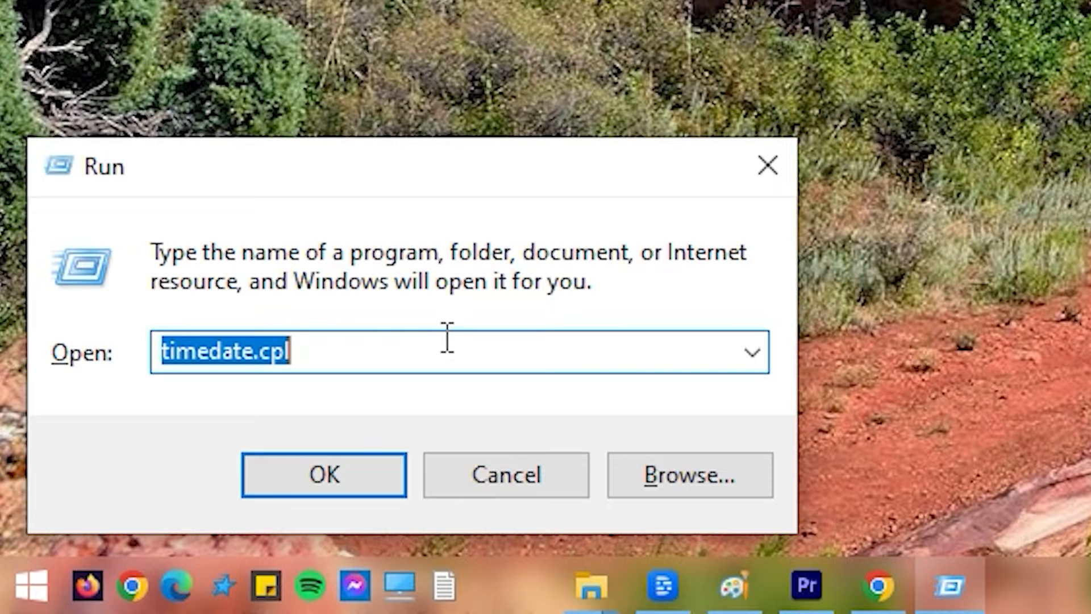
Step: From the Internet Time tab, update the clock now against time.windows.com
left_click(323, 475)
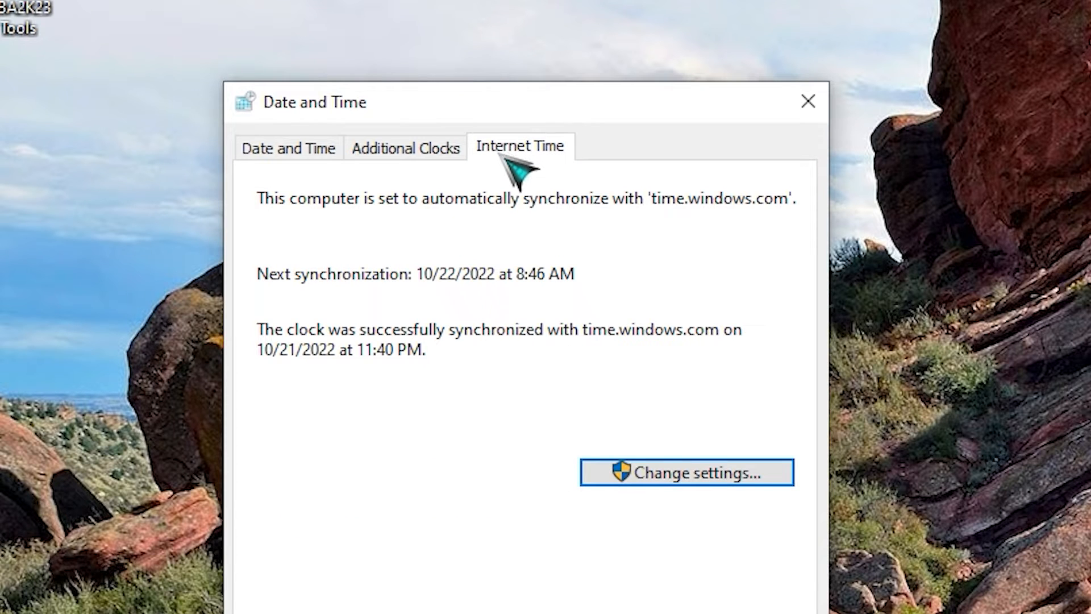
left_click(684, 472)
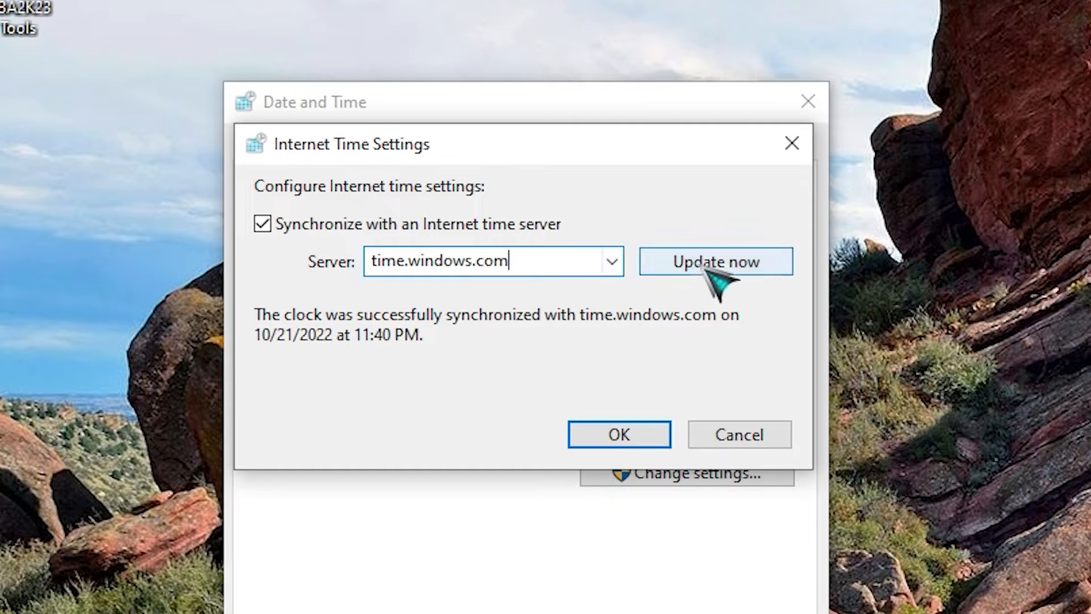
left_click(715, 261)
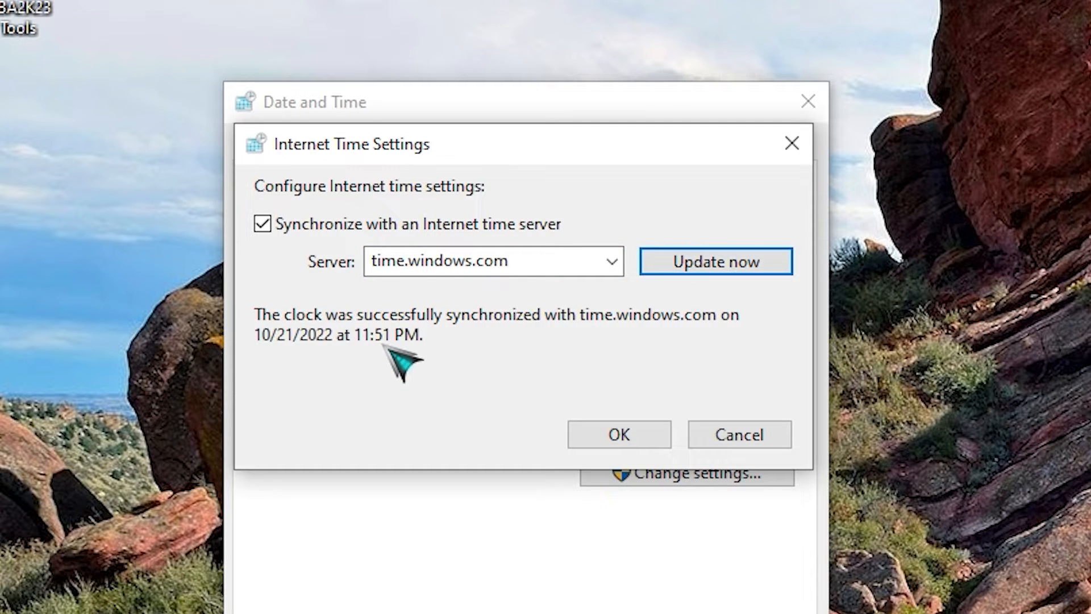
mouse_move(717, 376)
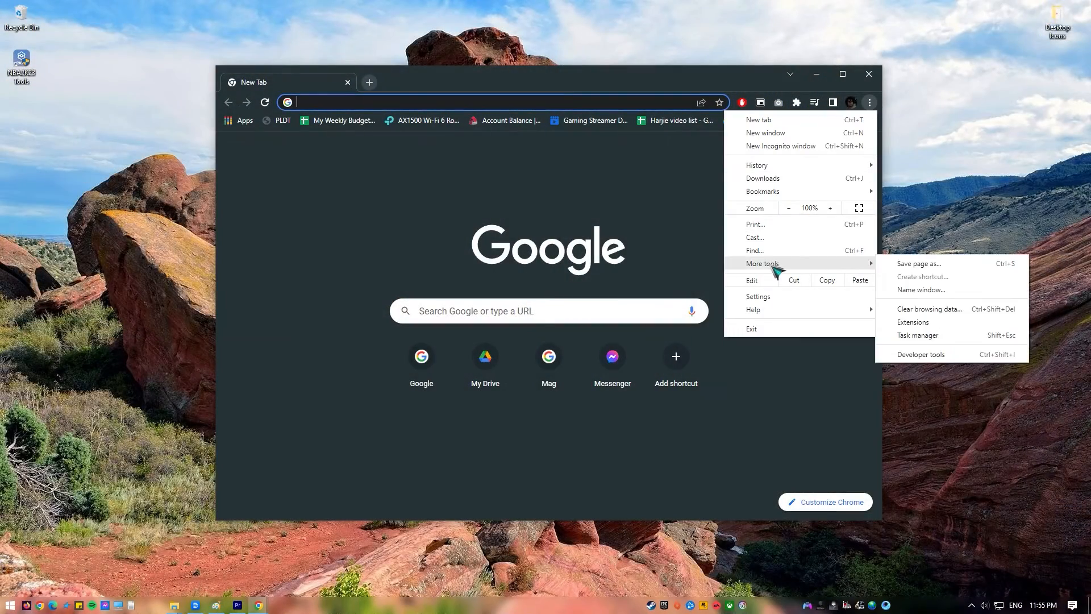
Step: Clear all-time browsing history, cookies and site data, and cached files
left_click(928, 308)
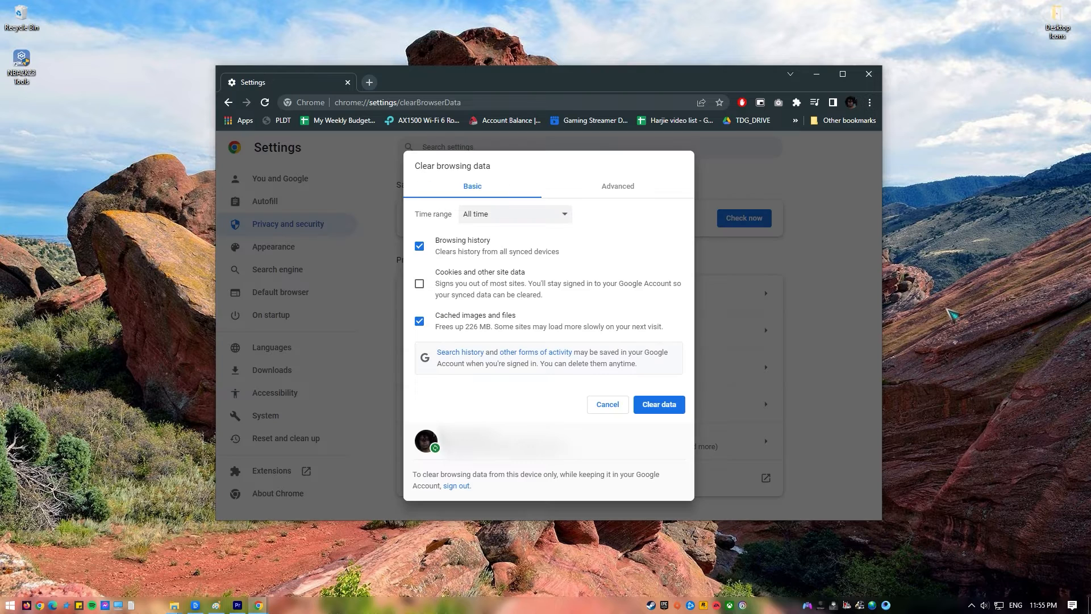
left_click(419, 283)
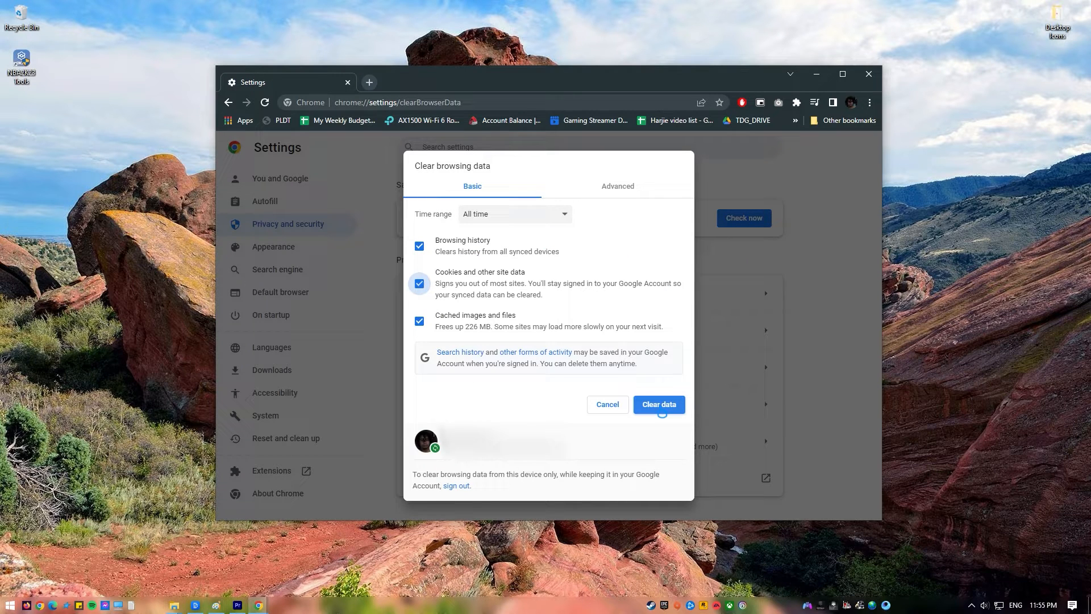
left_click(656, 405)
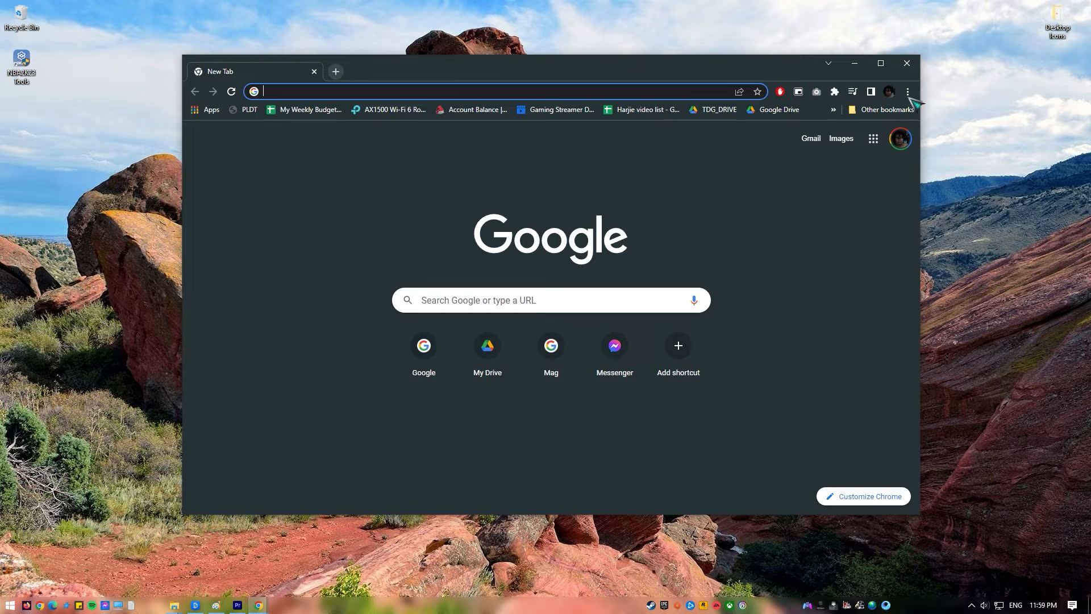
Step: In Reset and clean up, restore Chrome settings to original defaults and confirm
left_click(907, 91)
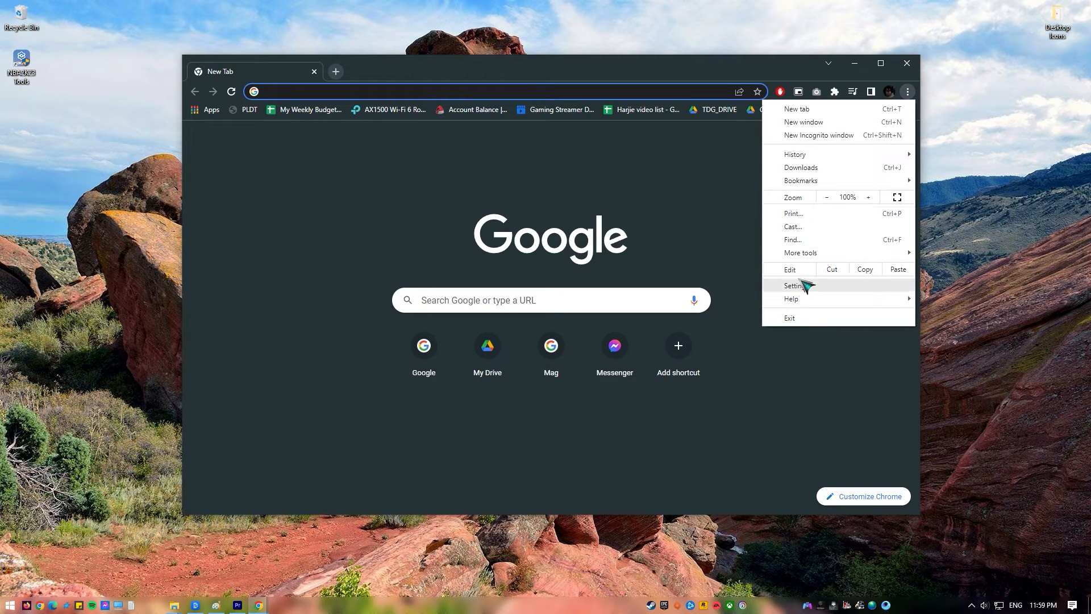
left_click(794, 285)
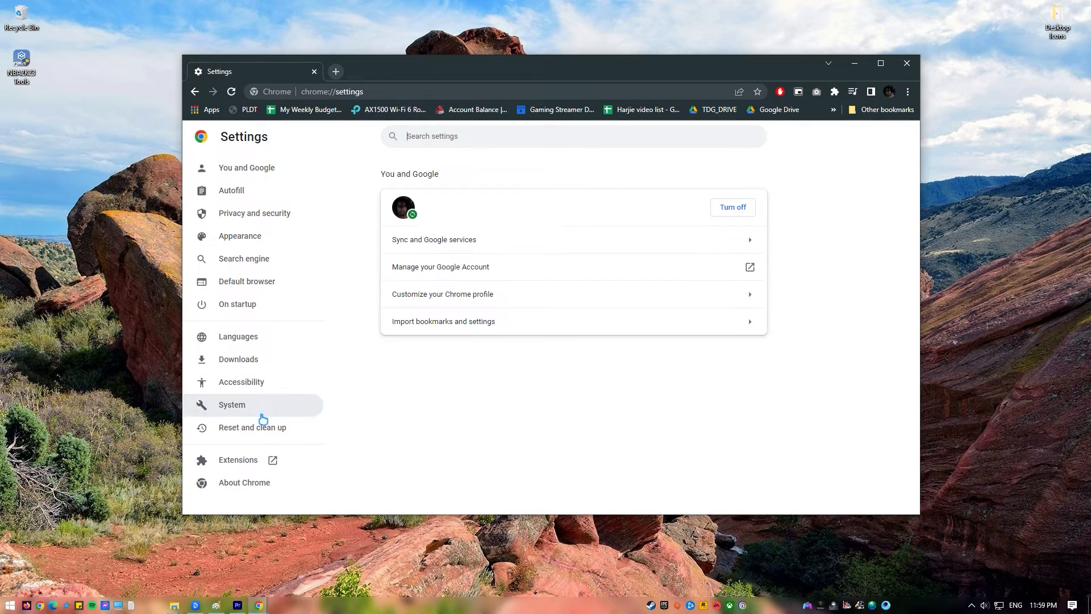
left_click(253, 427)
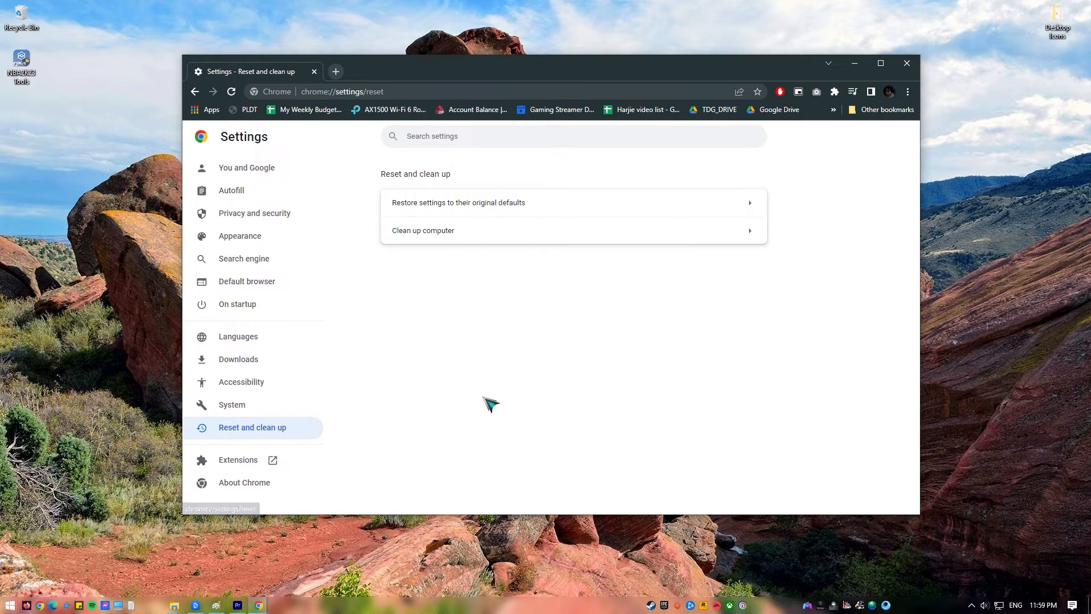
mouse_move(492, 310)
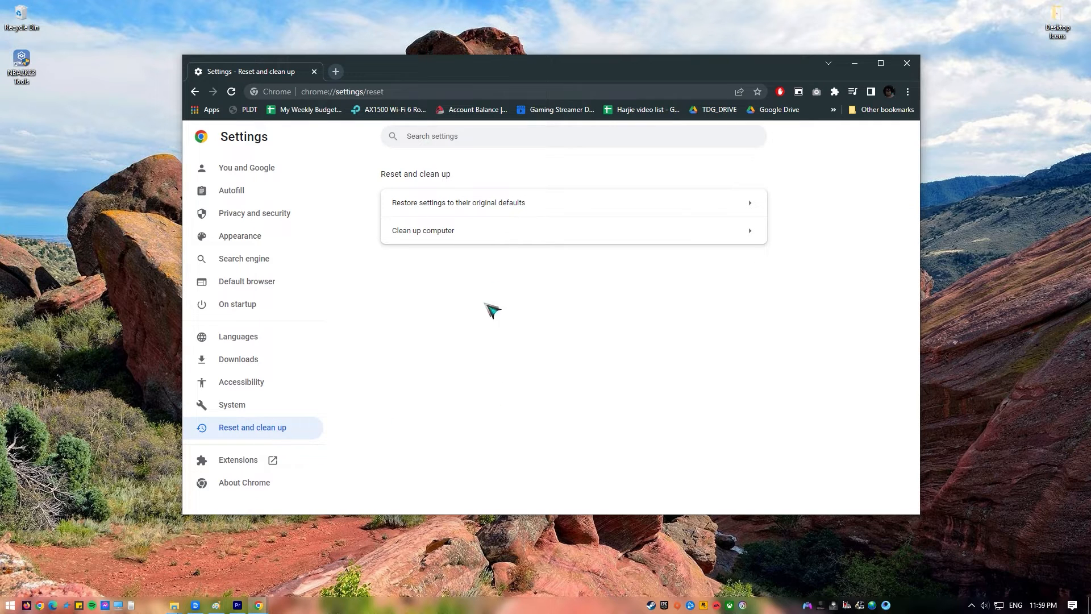
left_click(458, 202)
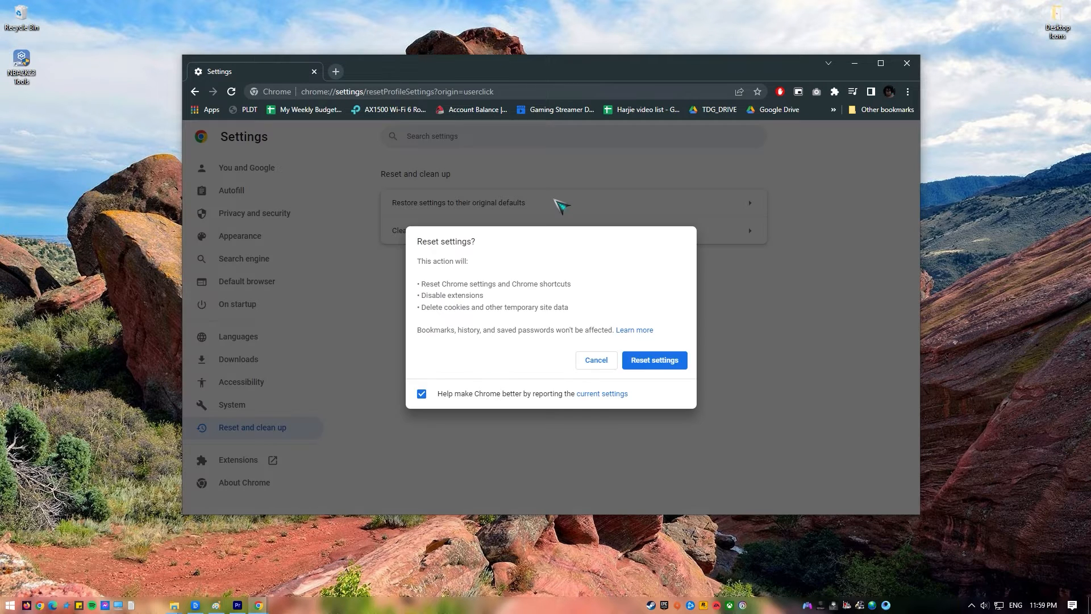
left_click(652, 360)
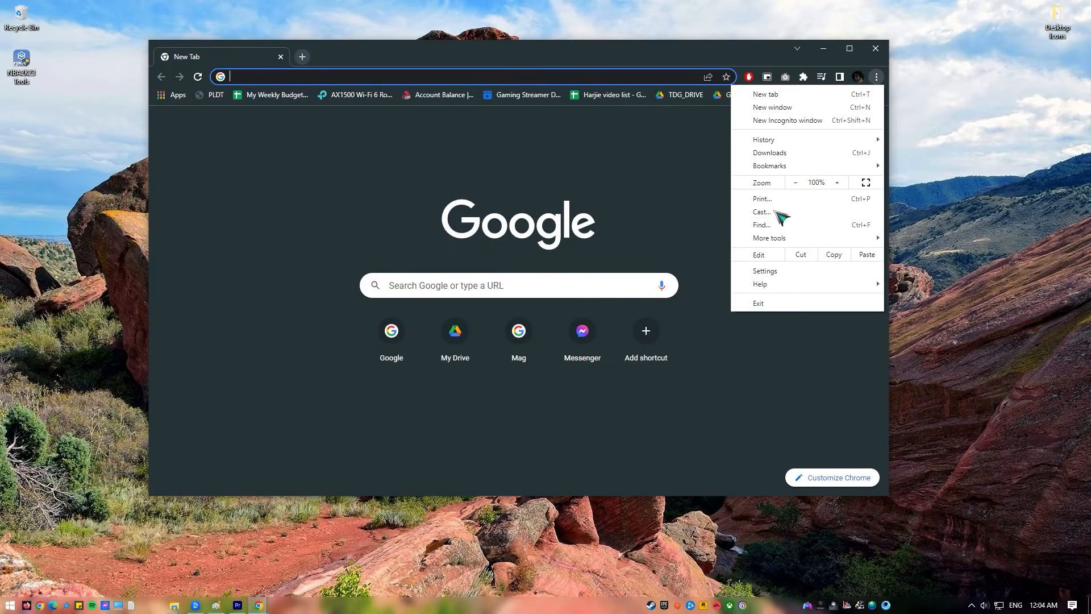
Step: Show the Privacy and security > Security page down to the secure DNS options
left_click(763, 271)
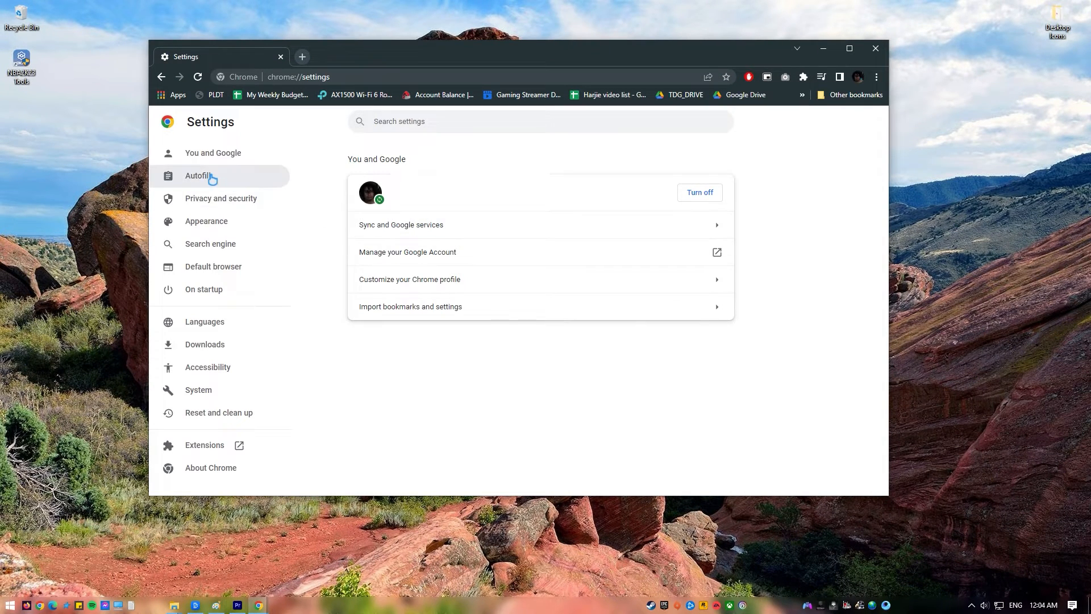
left_click(220, 198)
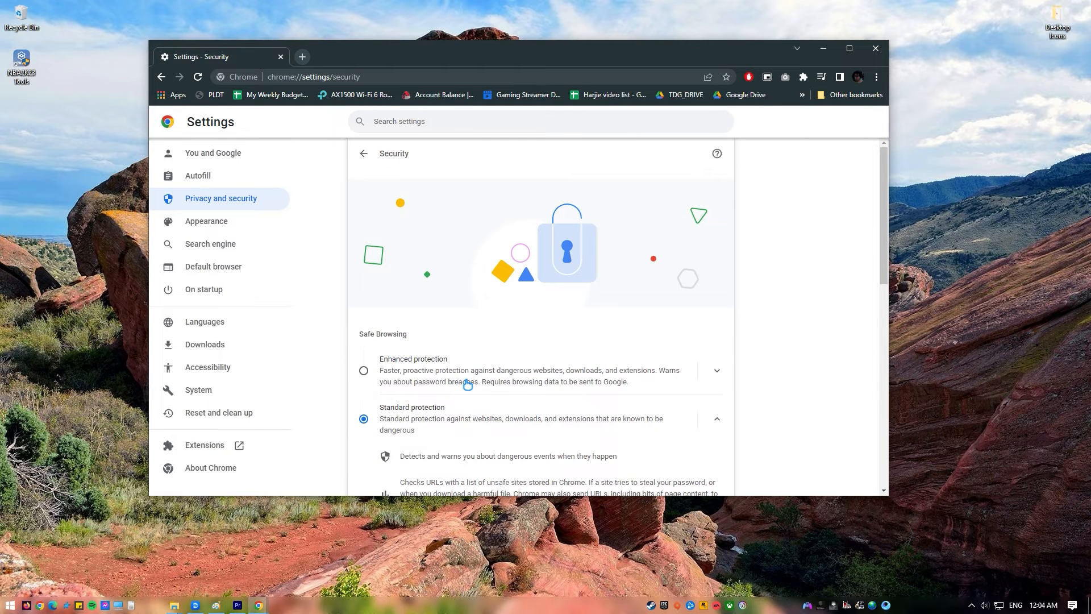
scroll("down", 3)
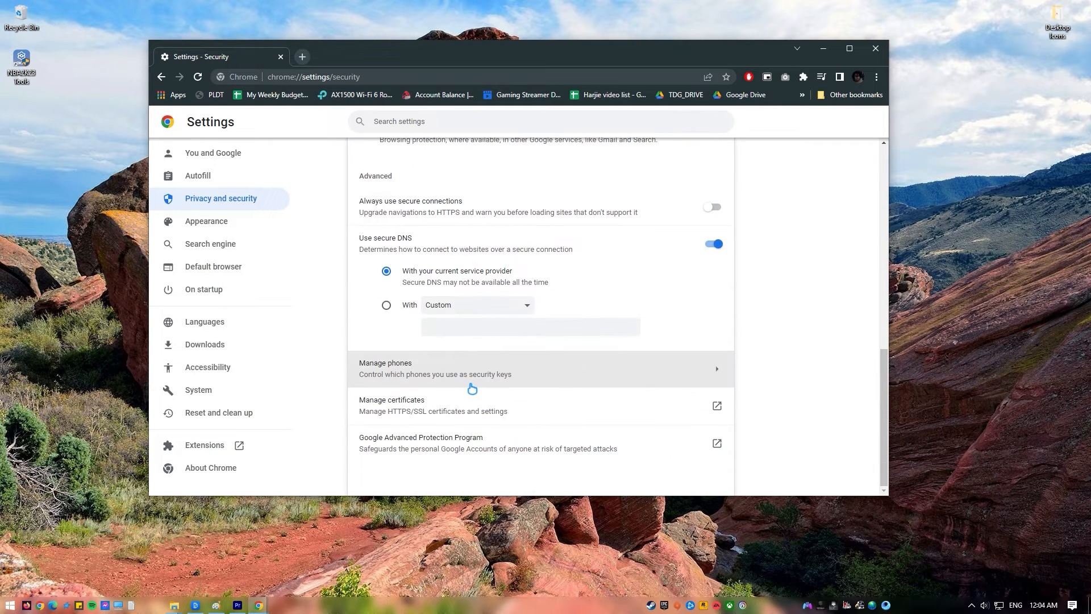